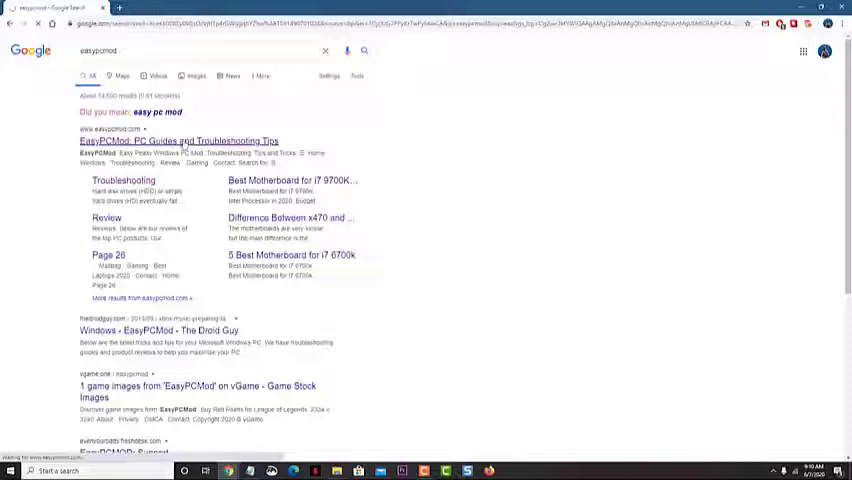
Browse the EasyPCMod site's Windows articles menu from the results, then return to the Google home page.
left_click(176, 140)
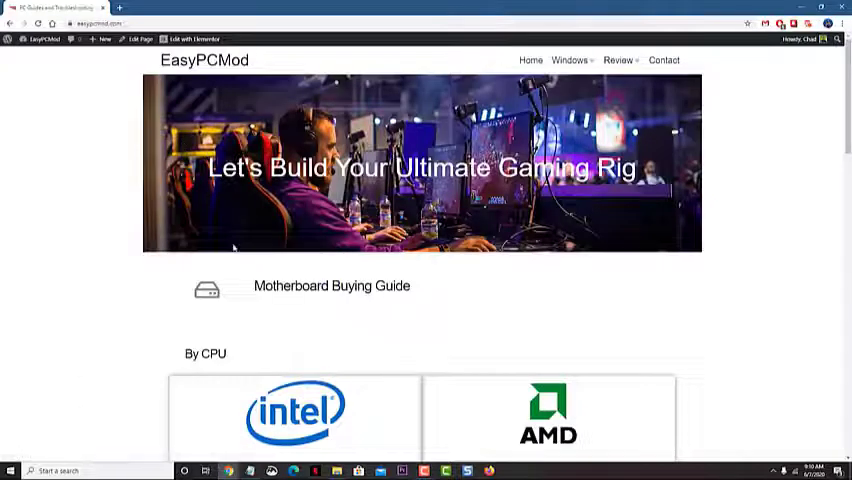
left_click(568, 60)
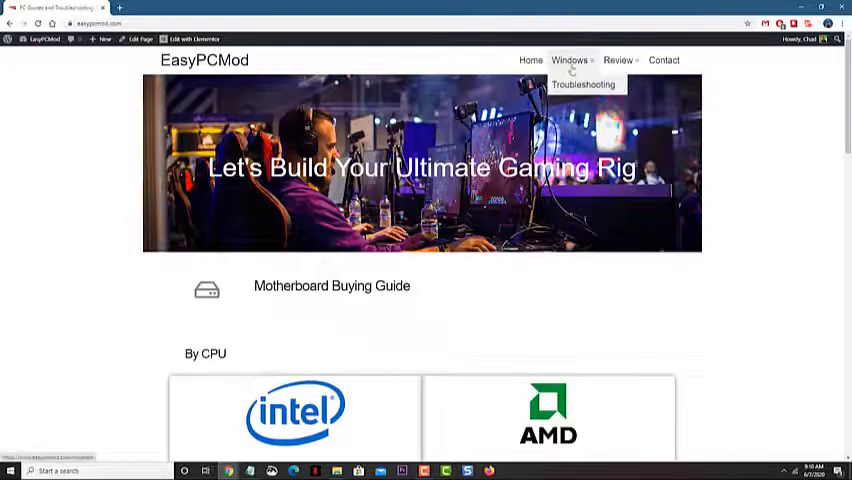
scroll("down", 3)
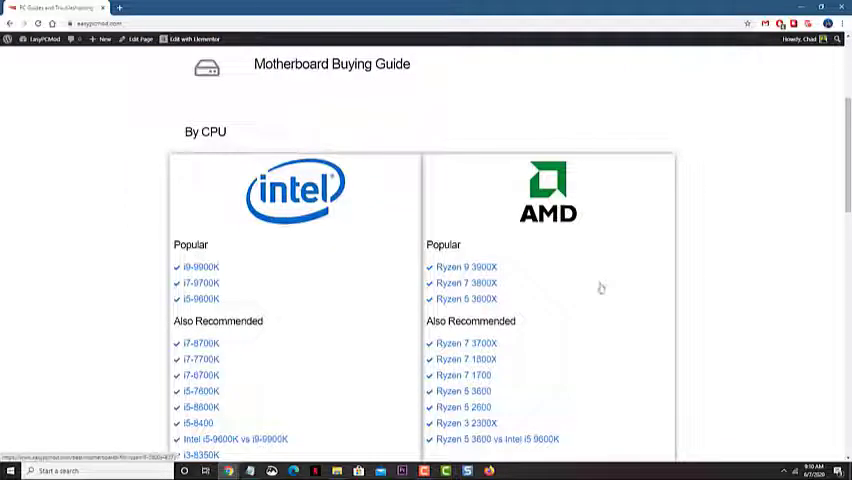
scroll("up", 3)
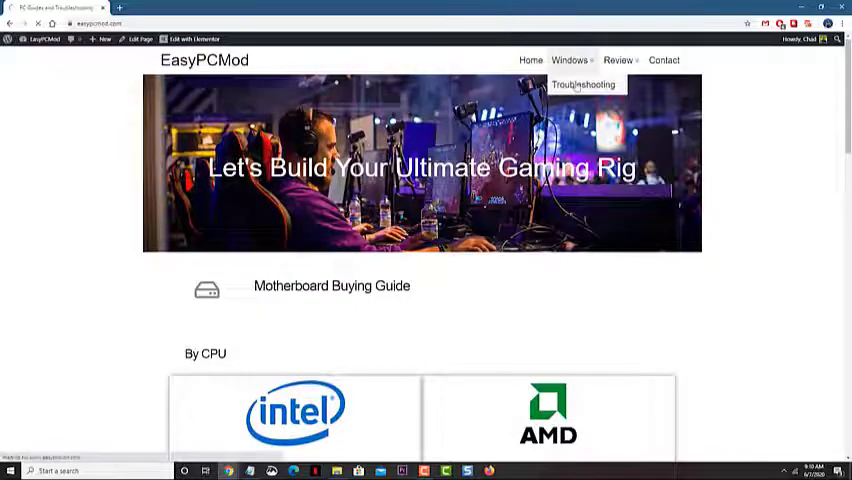
left_click(584, 84)
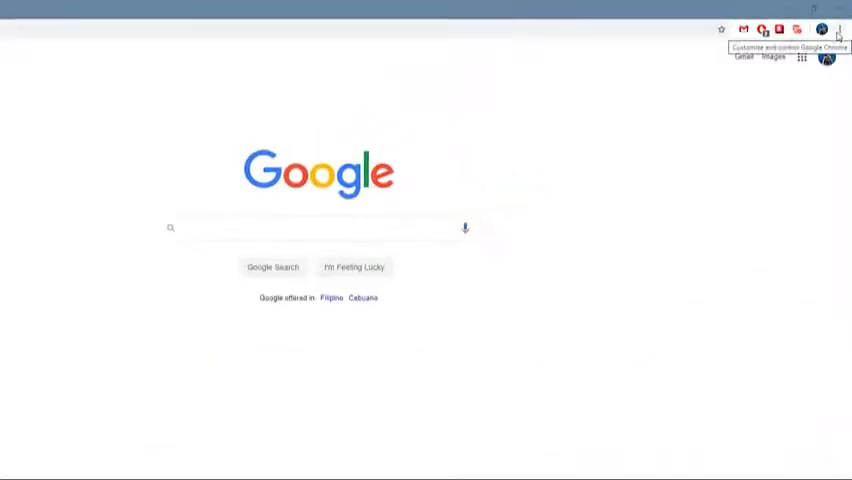
Reach Chrome's Settings page from the three-dot menu, showing Privacy and security.
left_click(840, 30)
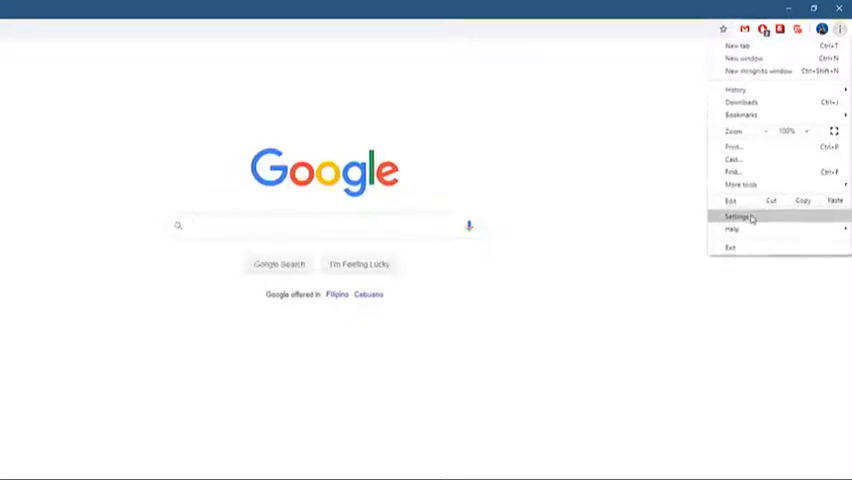
left_click(736, 216)
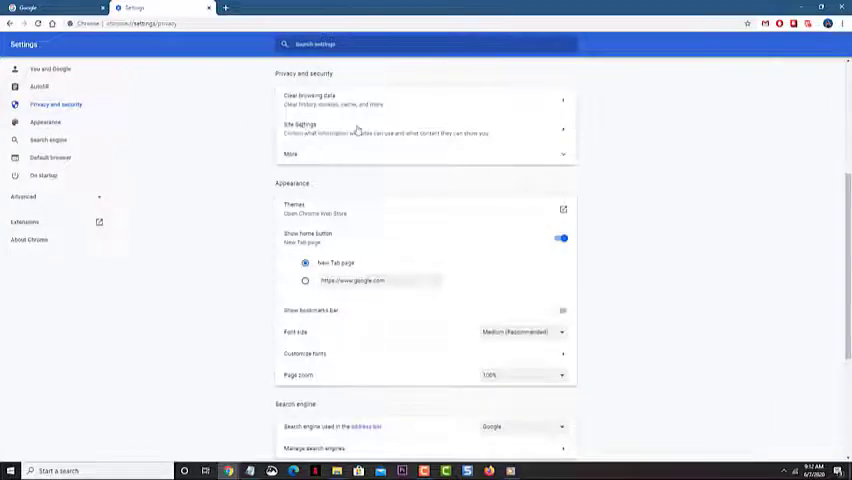
In Site settings, turn the JavaScript 'Allowed (recommended)' toggle off for all sites.
left_click(300, 128)
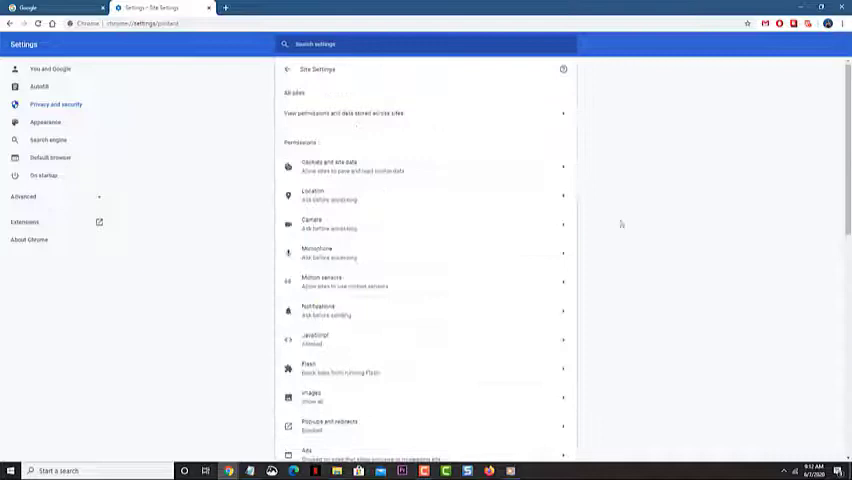
scroll("down", 3)
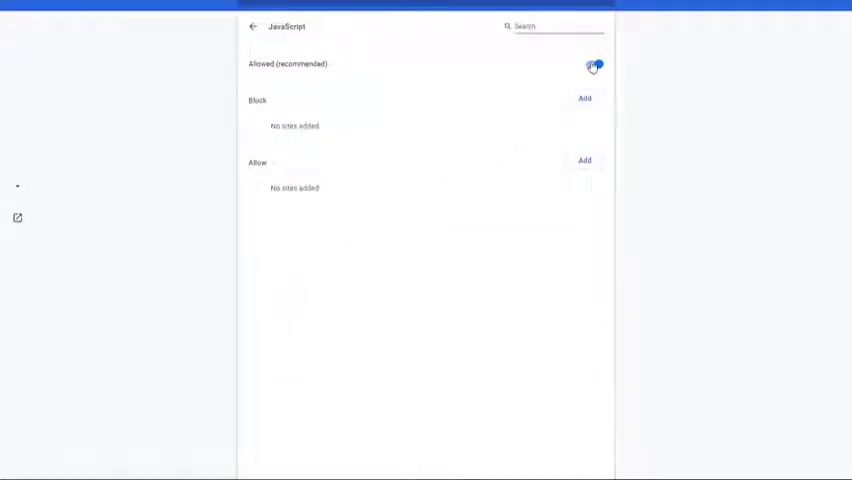
left_click(594, 64)
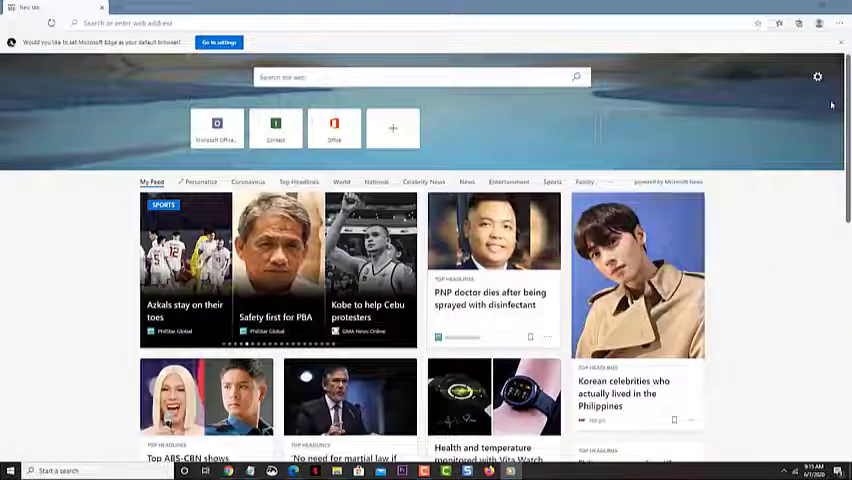
Reach Edge's Settings page from the three-dot menu, showing the profile section.
left_click(838, 28)
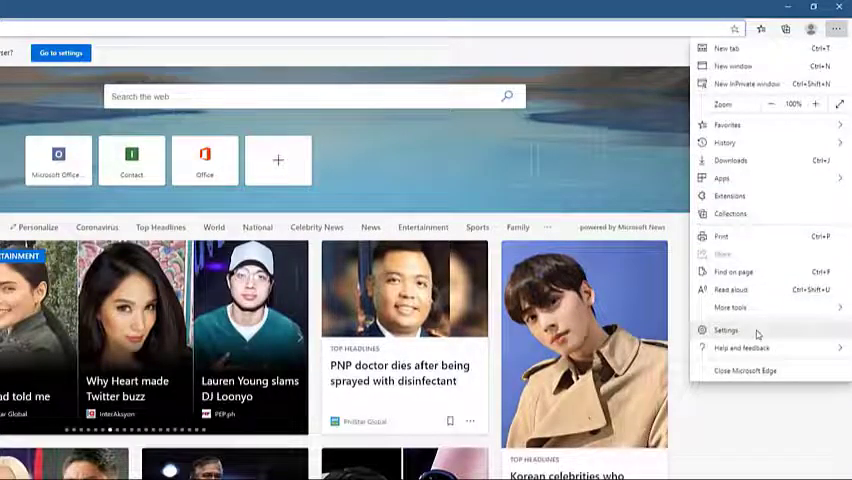
left_click(724, 330)
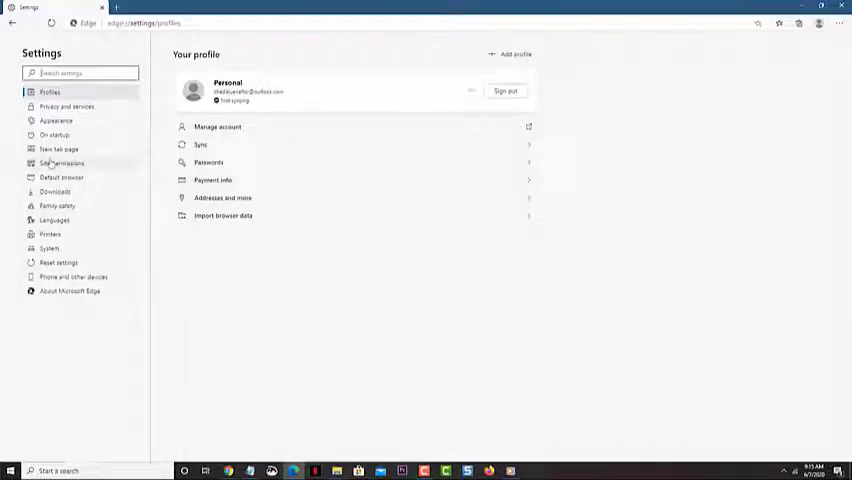
Show Edge's JavaScript site permission page, currently allowed with no site exceptions.
left_click(62, 164)
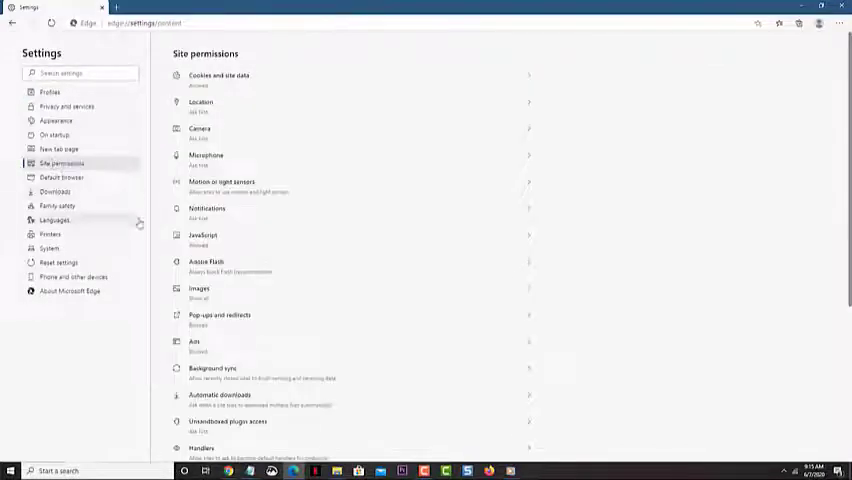
left_click(204, 236)
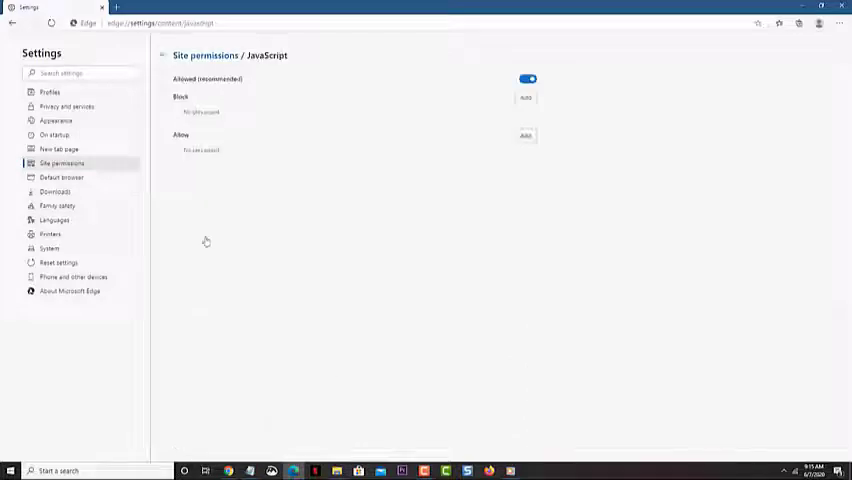